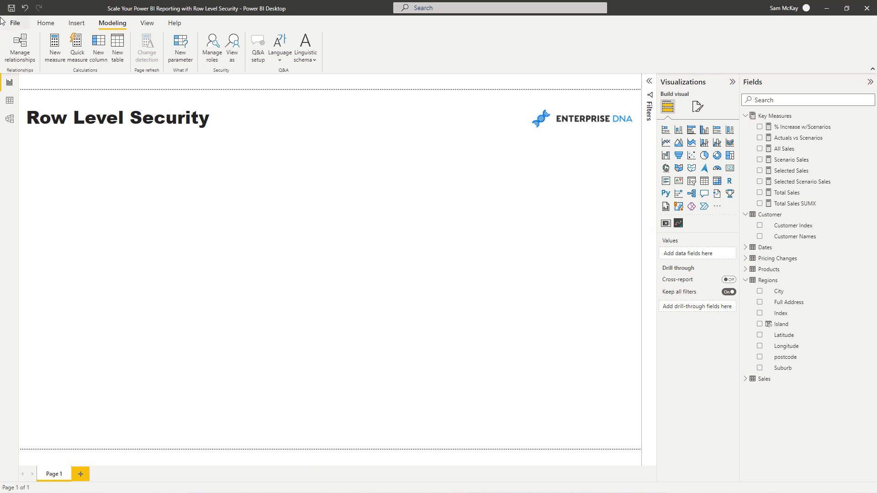
pyautogui.moveTo(4, 39)
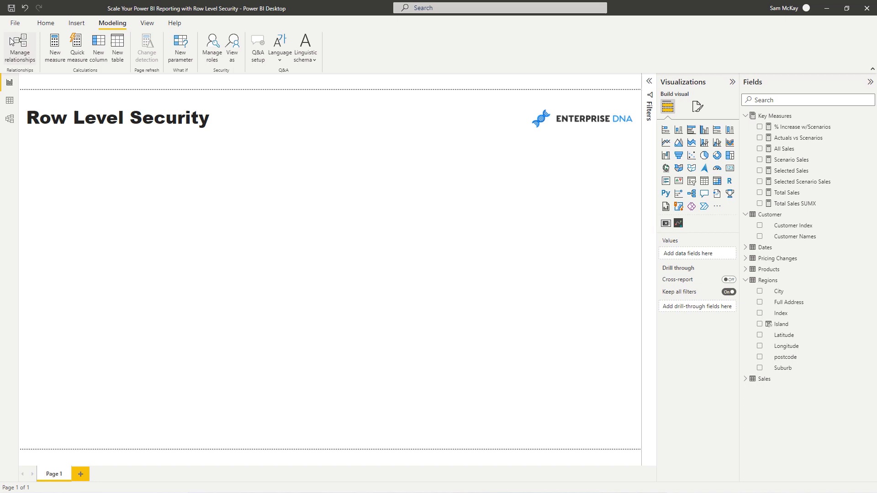
# Build a map plotting Total Sales bubbles by Latitude and Longitude, coloured by Island
pyautogui.click(117, 118)
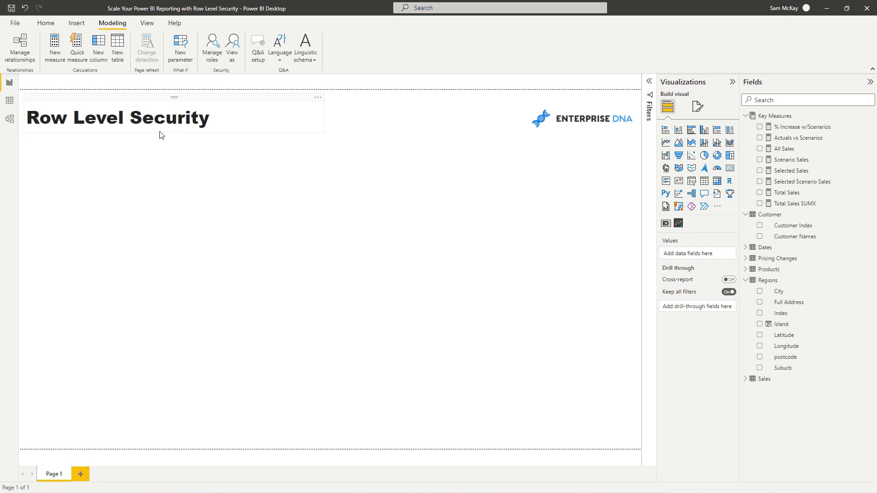
pyautogui.moveTo(164, 137)
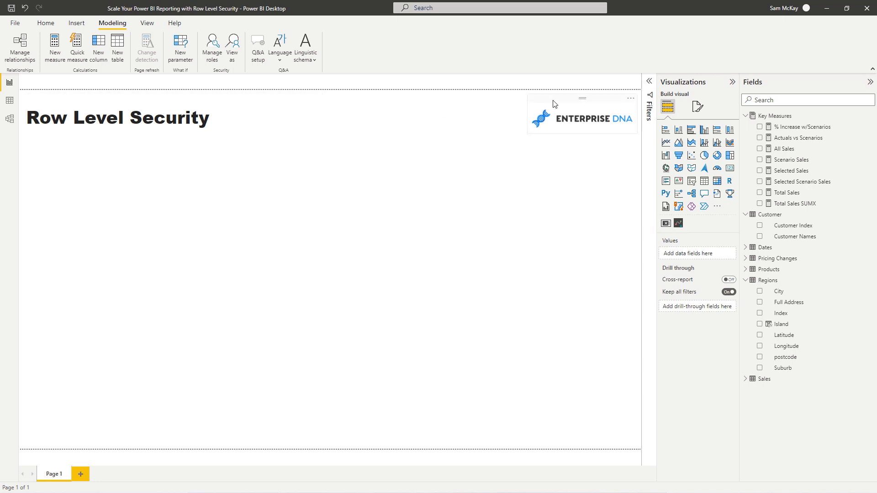
pyautogui.click(508, 230)
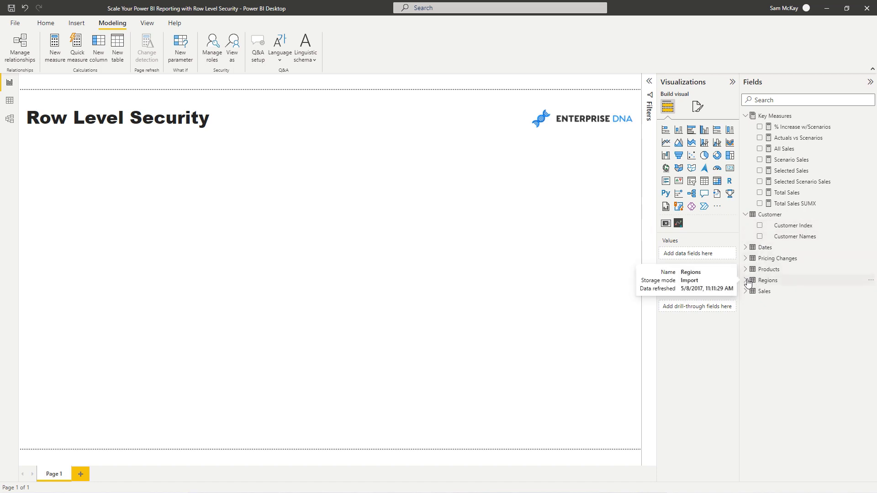
pyautogui.click(744, 280)
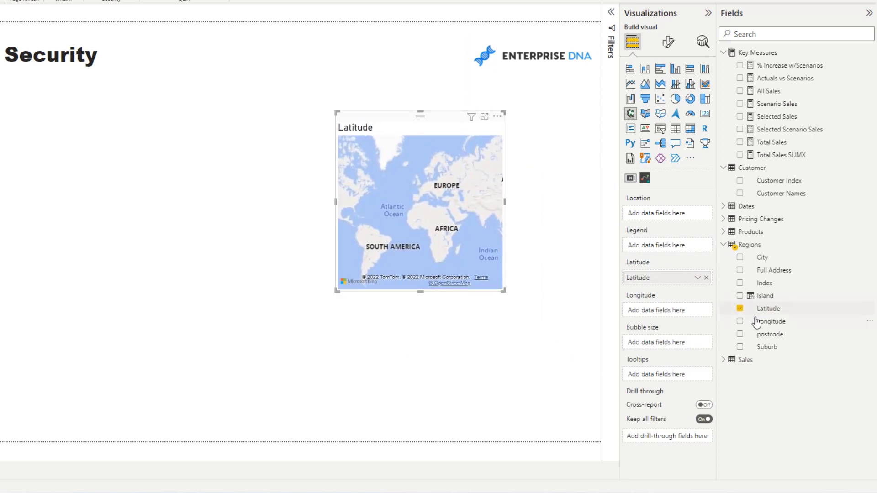
pyautogui.click(740, 322)
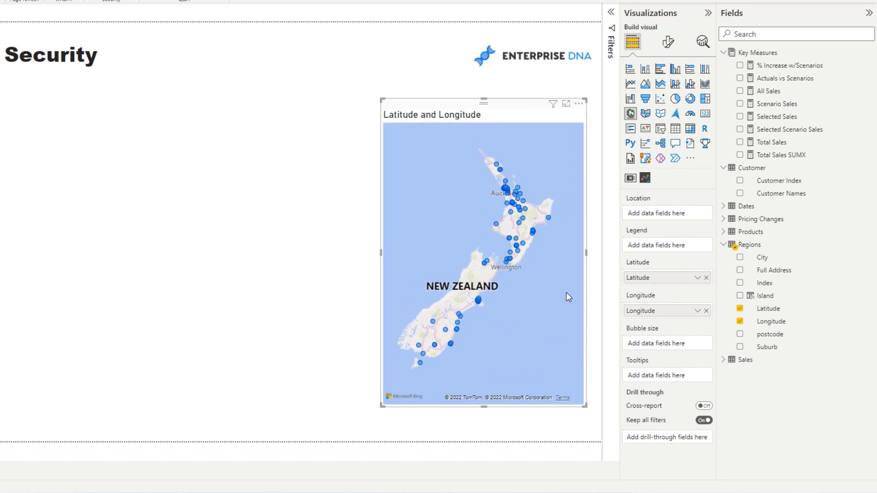
pyautogui.moveTo(599, 277)
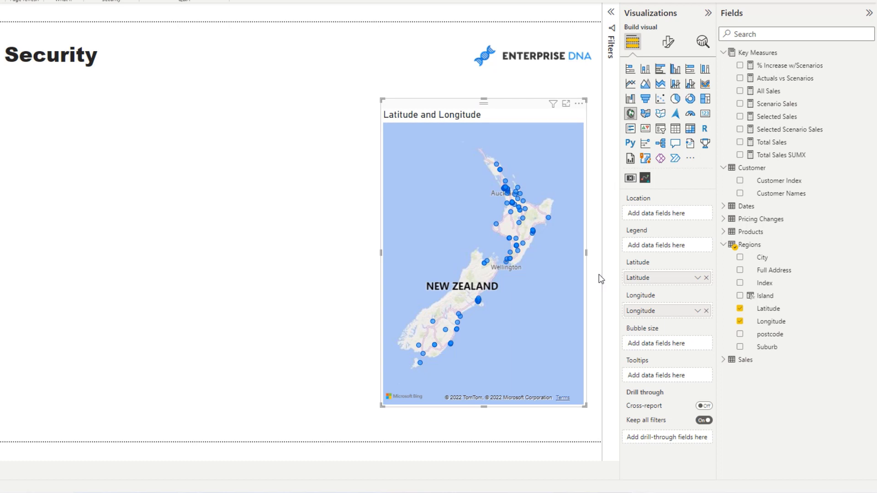
pyautogui.moveTo(760, 299)
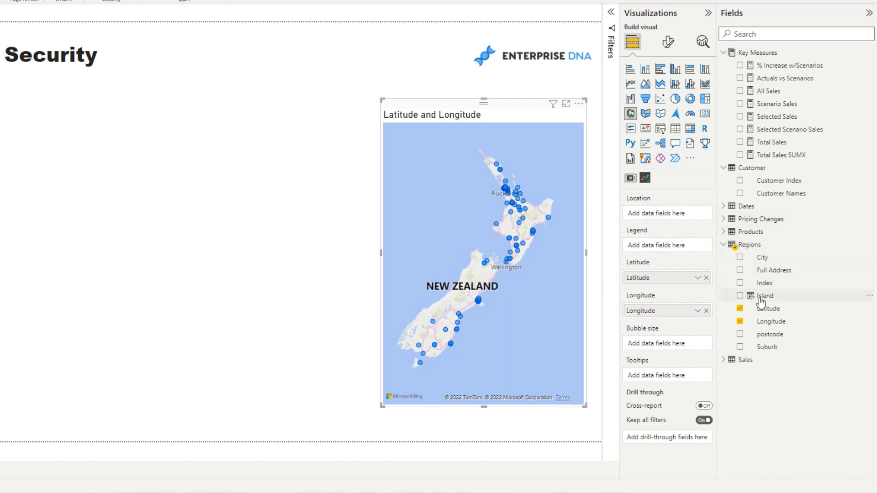
pyautogui.moveTo(765, 295); pyautogui.dragTo(663, 246)
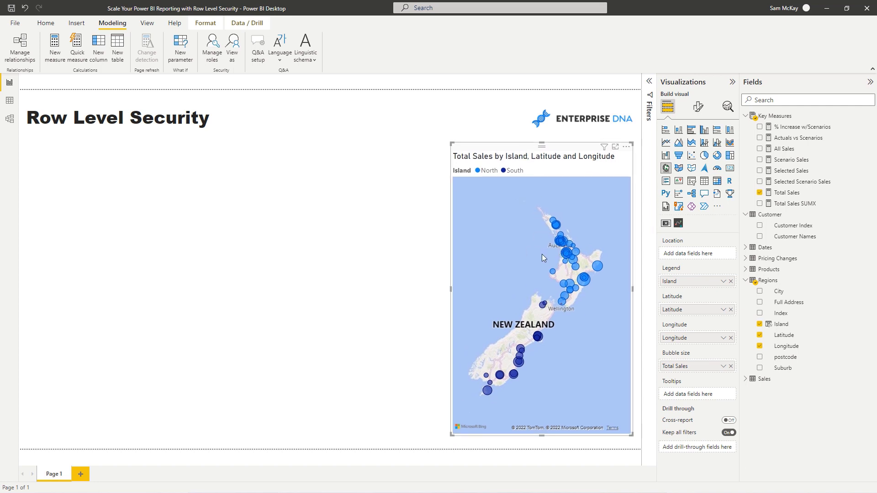
pyautogui.moveTo(524, 242)
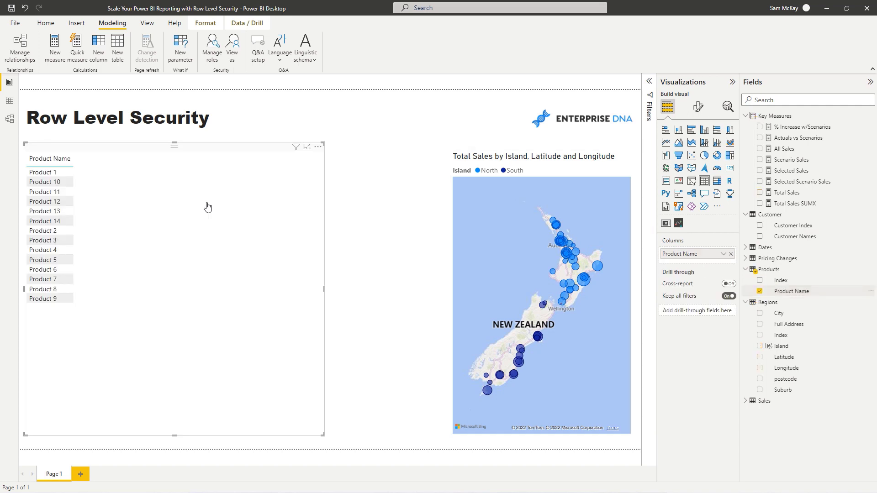
# Add Total Sales charts by Product Name, by Customer Names, and by Date
pyautogui.moveTo(786, 193); pyautogui.dragTo(736, 246)
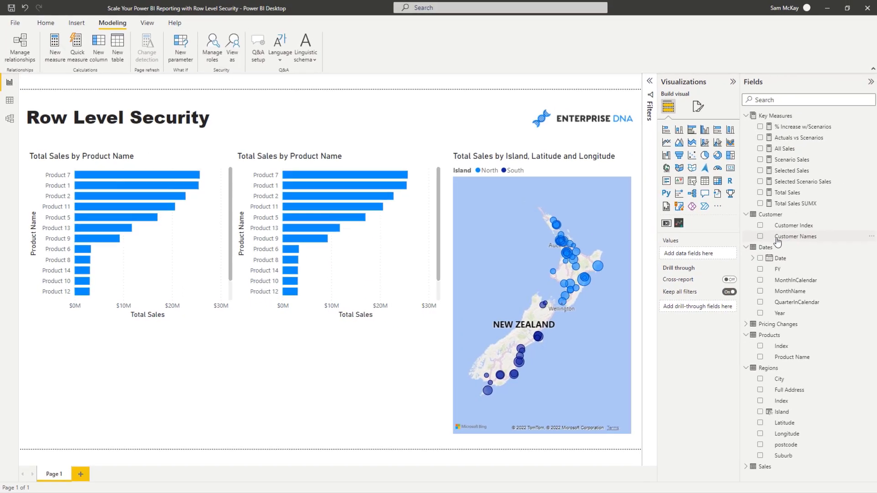
pyautogui.click(760, 236)
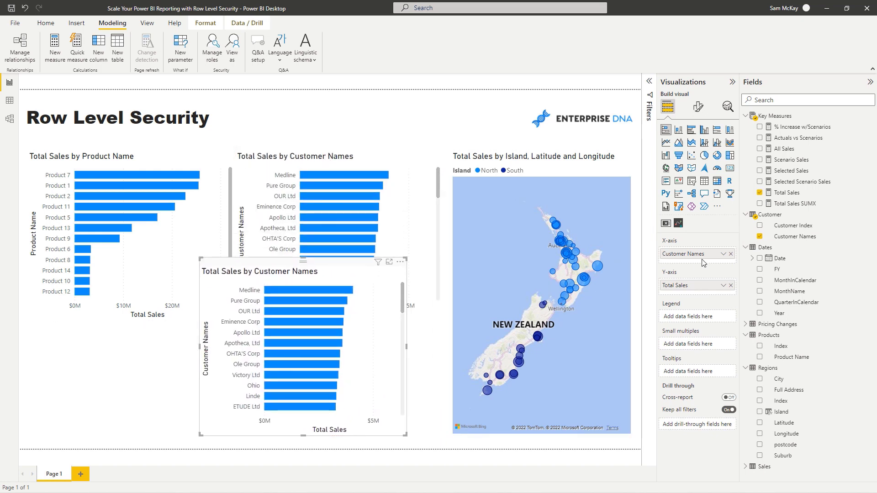
pyautogui.moveTo(777, 258); pyautogui.dragTo(677, 263)
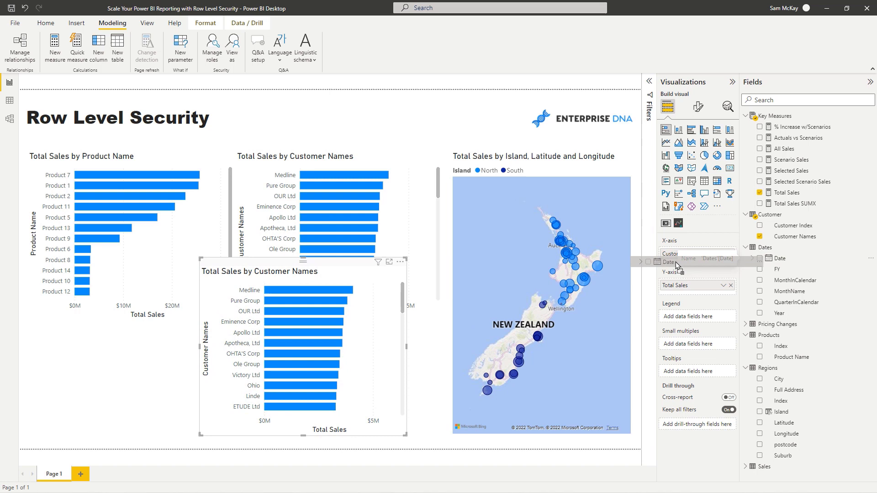
pyautogui.click(731, 254)
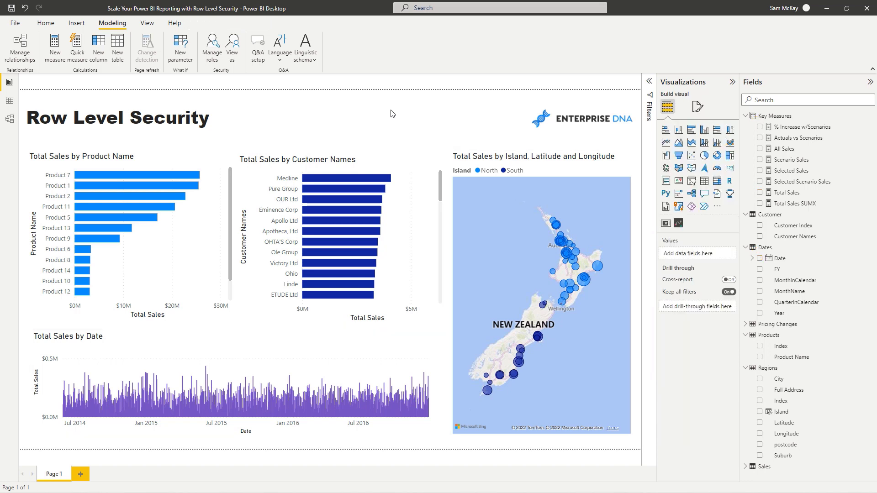
pyautogui.moveTo(547, 183)
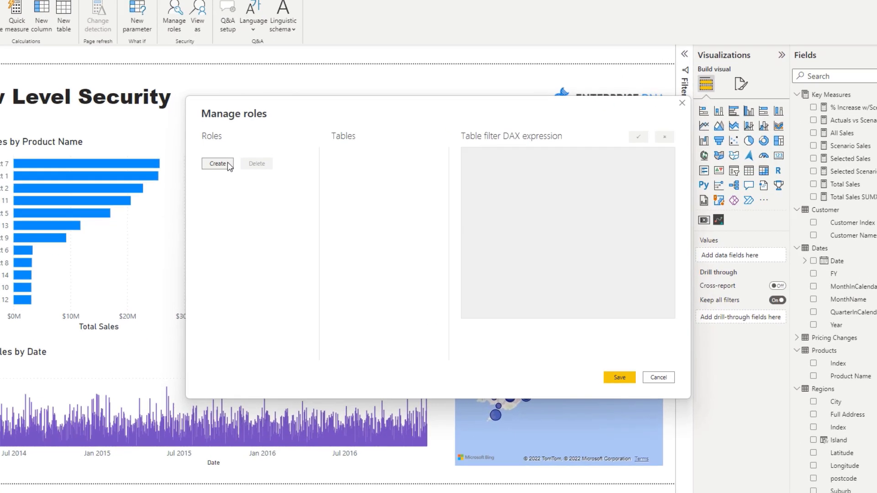
# Create two security roles named North Sales Team and South Sales Team
pyautogui.click(217, 163)
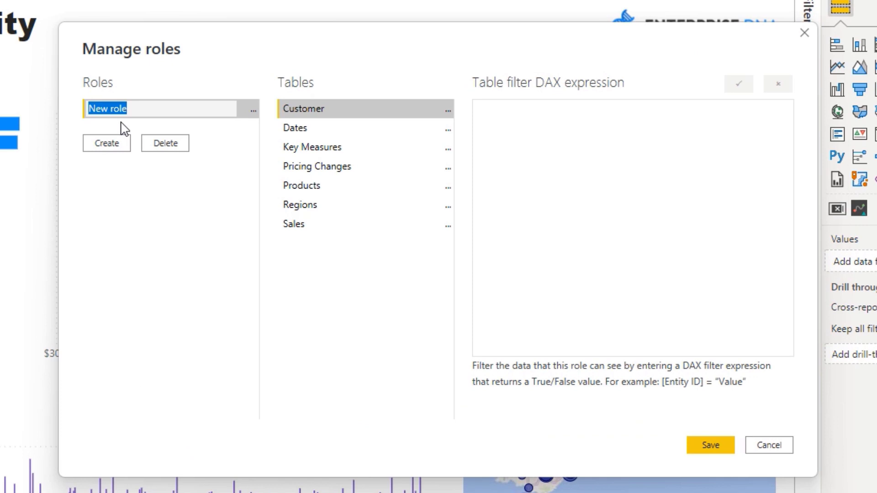
pyautogui.write('North Sales Team')
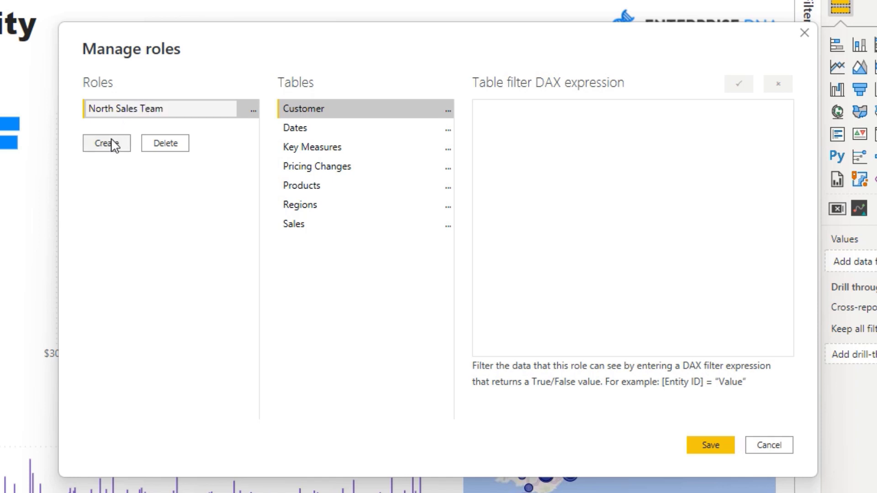
pyautogui.click(106, 142)
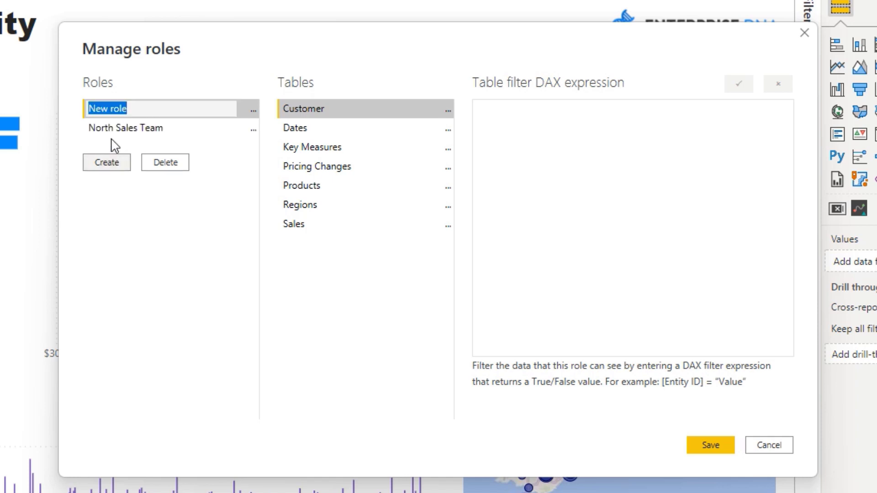
pyautogui.write('South Sales Team')
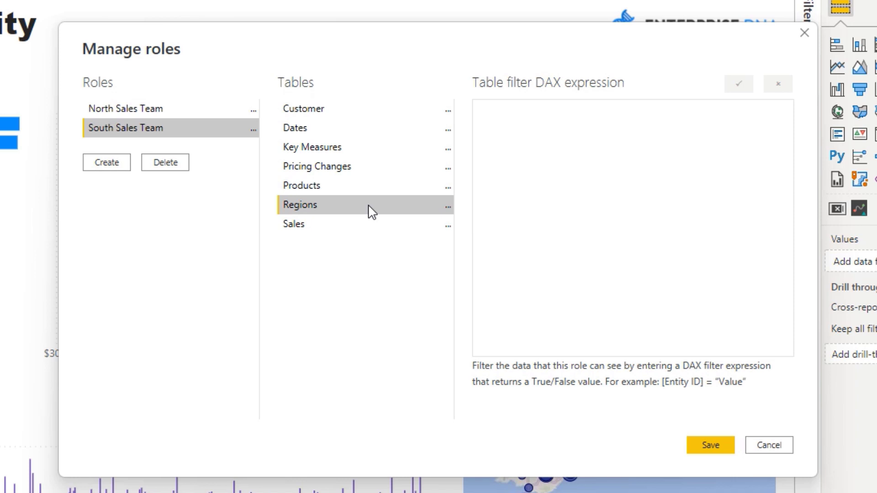
pyautogui.moveTo(446, 220)
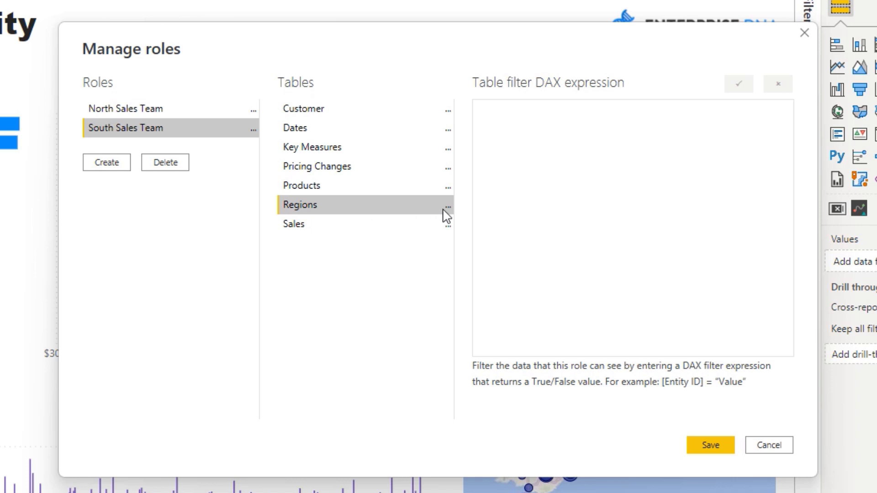
# Filter the South Sales Team role's Regions table with [Island] = "South" and save
pyautogui.click(448, 205)
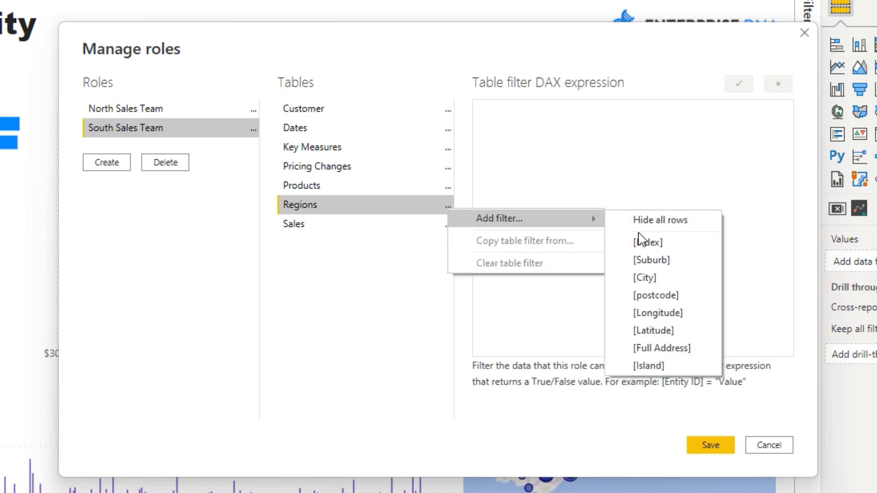
pyautogui.moveTo(655, 371)
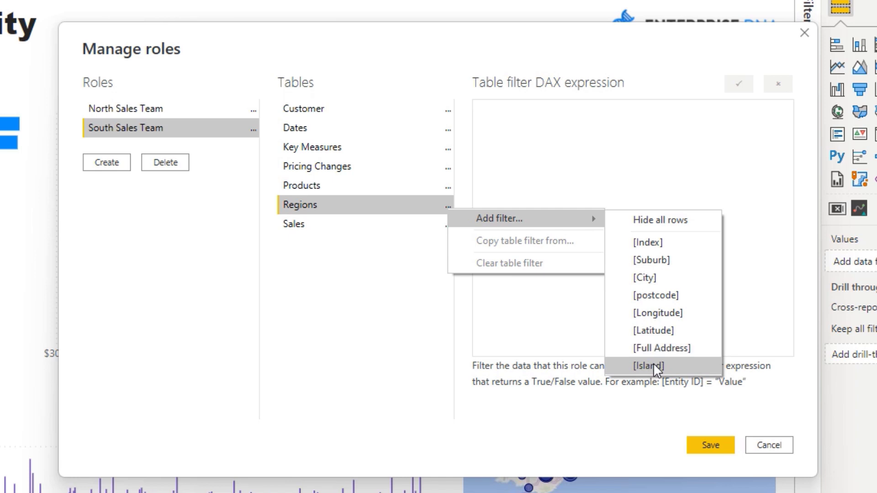
pyautogui.click(648, 365)
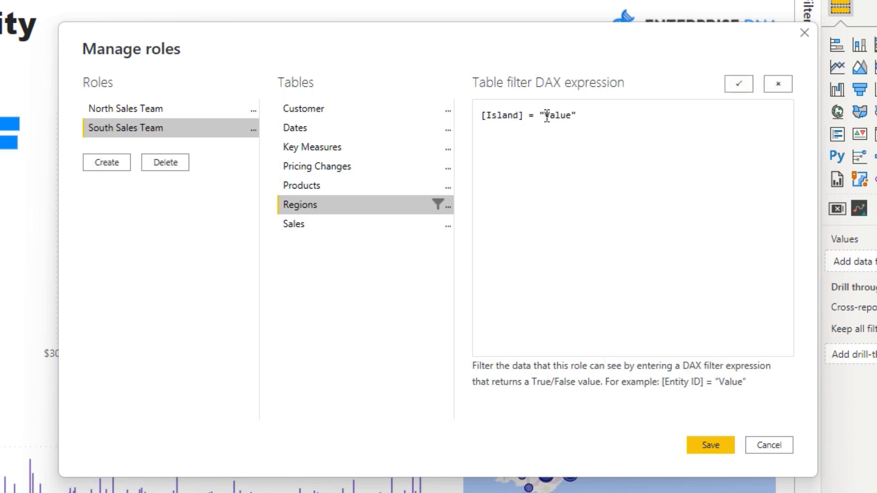
pyautogui.doubleClick(560, 115)
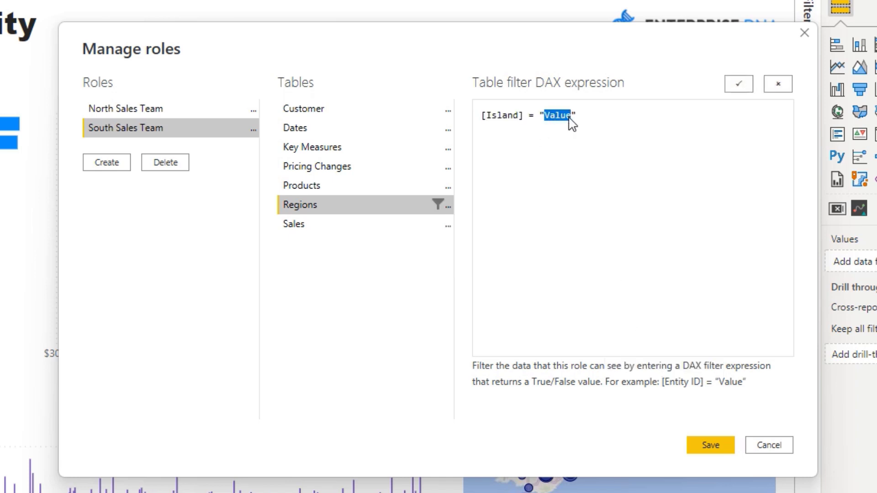
pyautogui.write('North')
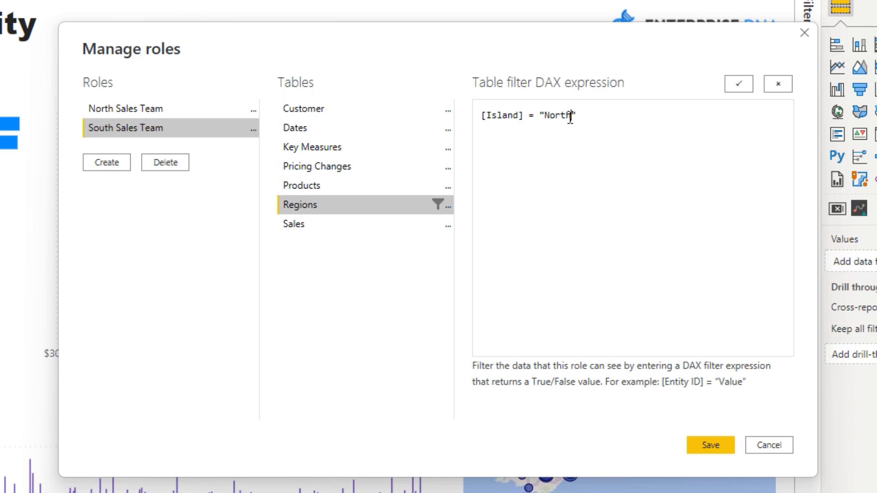
pyautogui.write('So')
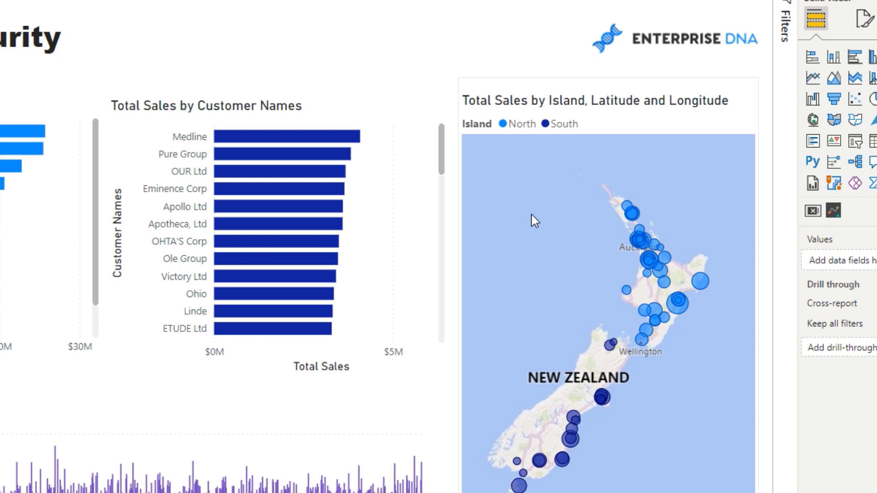
pyautogui.click(212, 48)
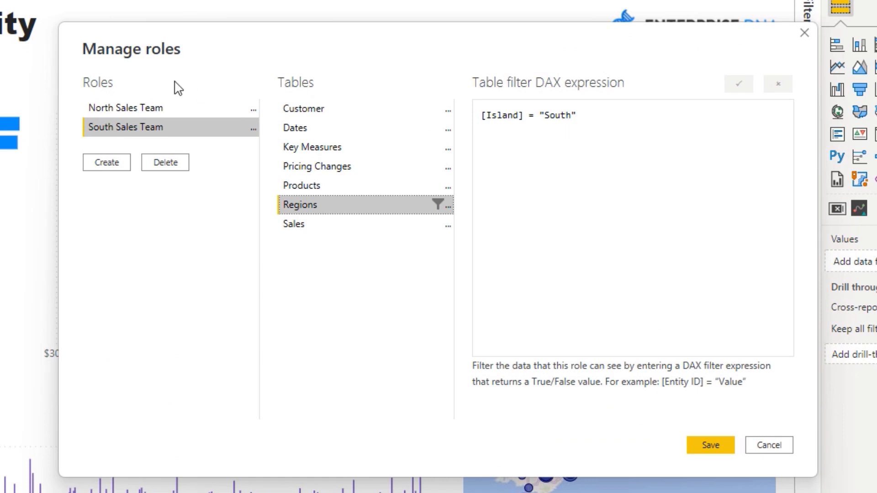
# Give the North Sales Team role the Regions filter [Island] = "North"
pyautogui.click(124, 107)
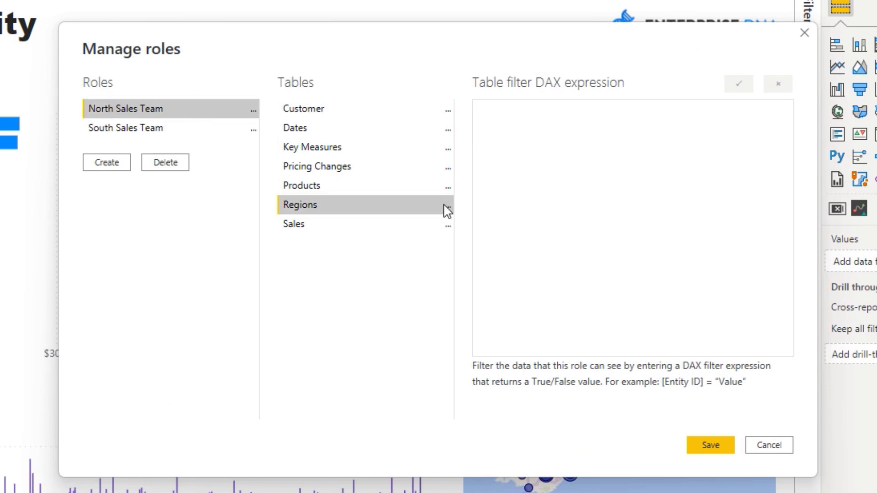
pyautogui.write('[Island] = "Value"')
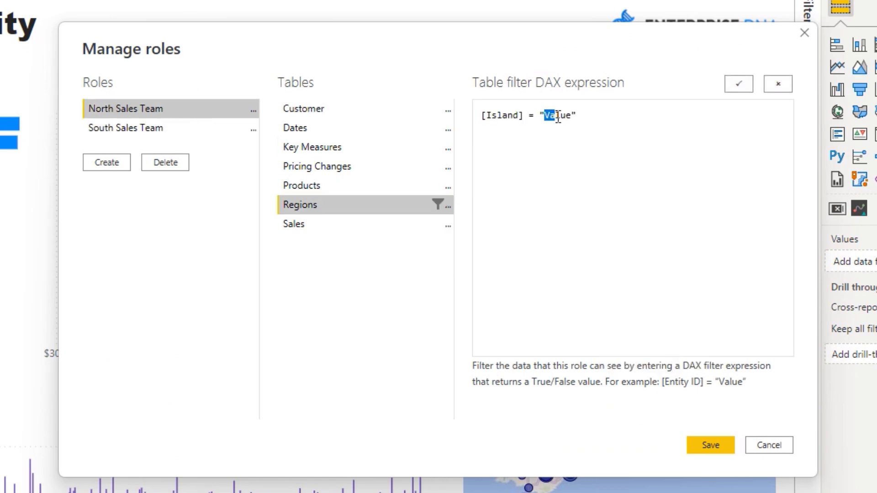
pyautogui.write('Nor')
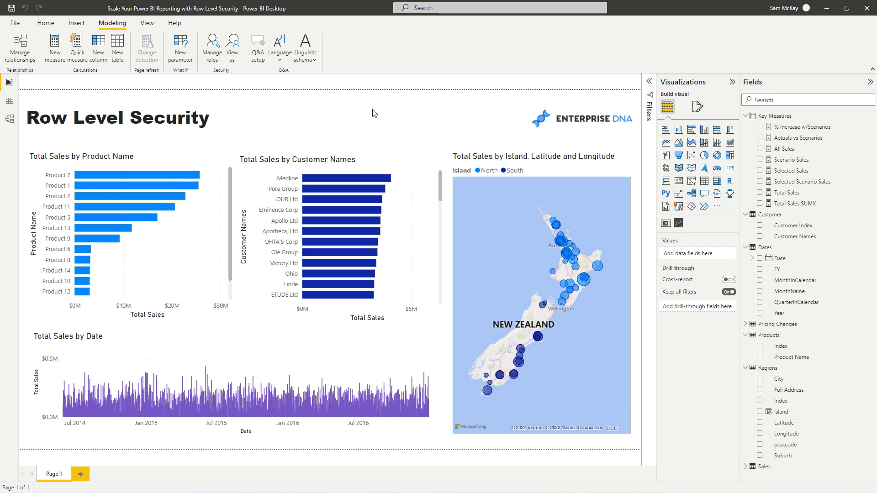
pyautogui.moveTo(367, 125)
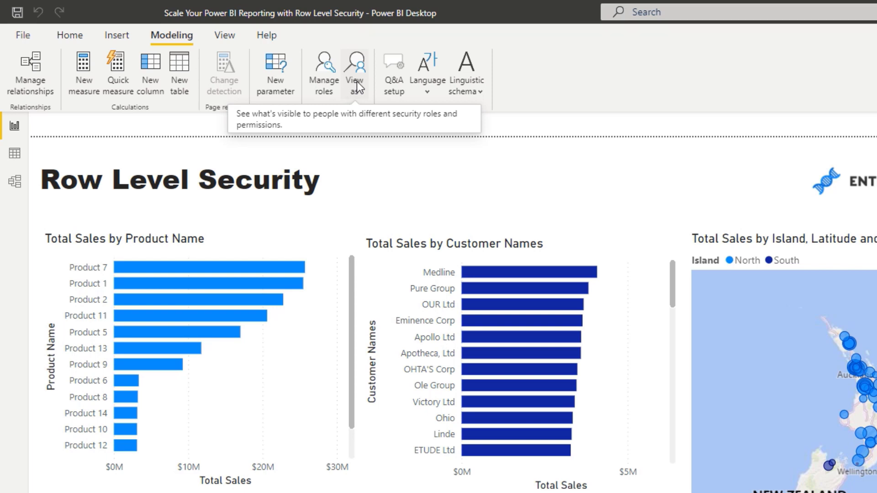
pyautogui.moveTo(354, 85)
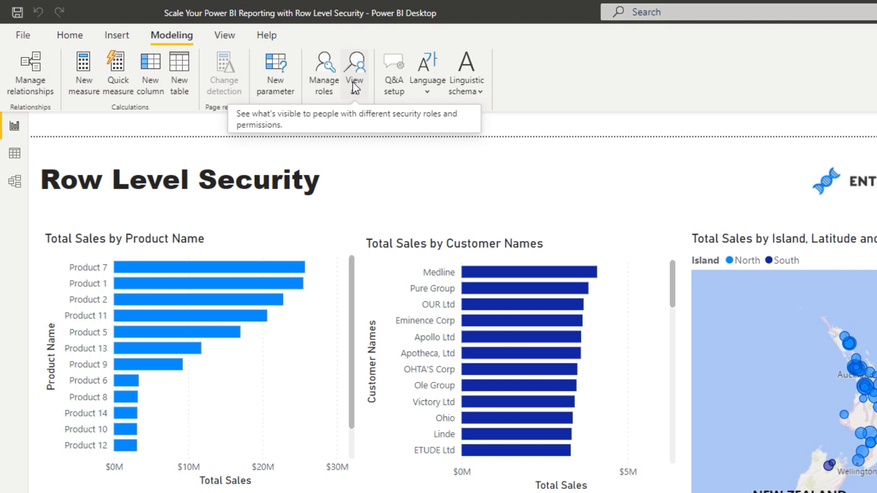
# View the report as the North Sales Team role via Modeling > View as
pyautogui.click(355, 62)
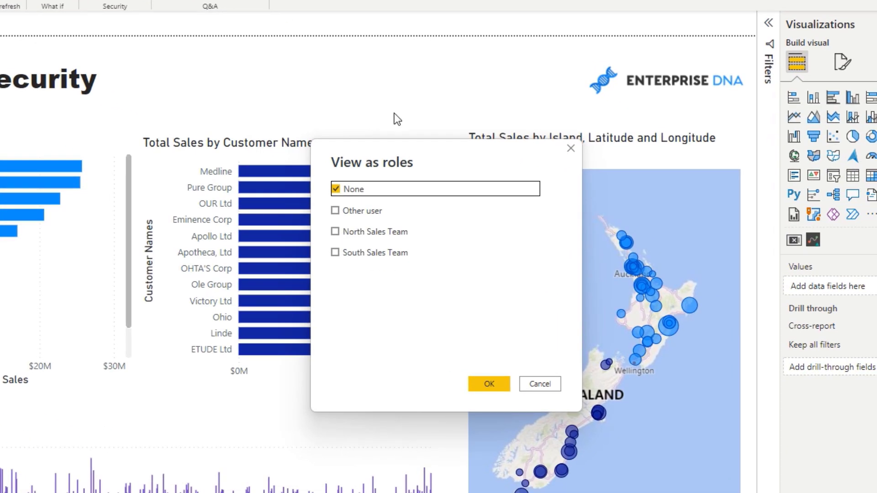
pyautogui.moveTo(440, 168)
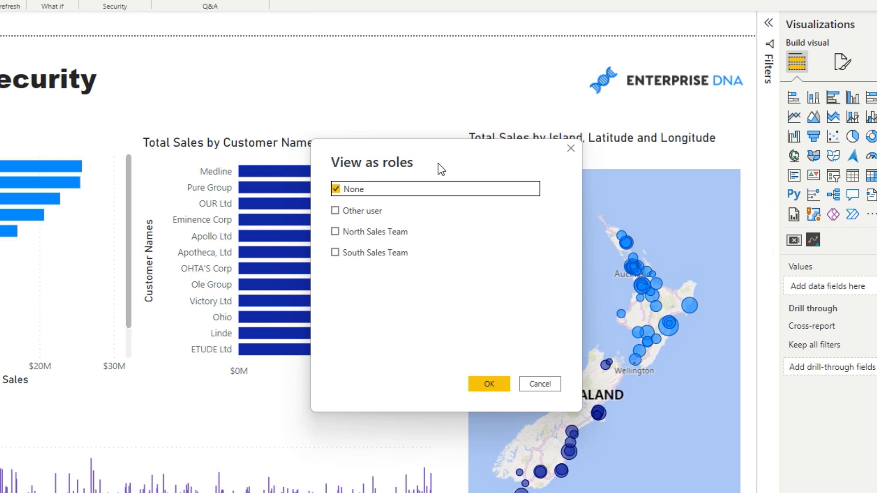
pyautogui.moveTo(343, 263)
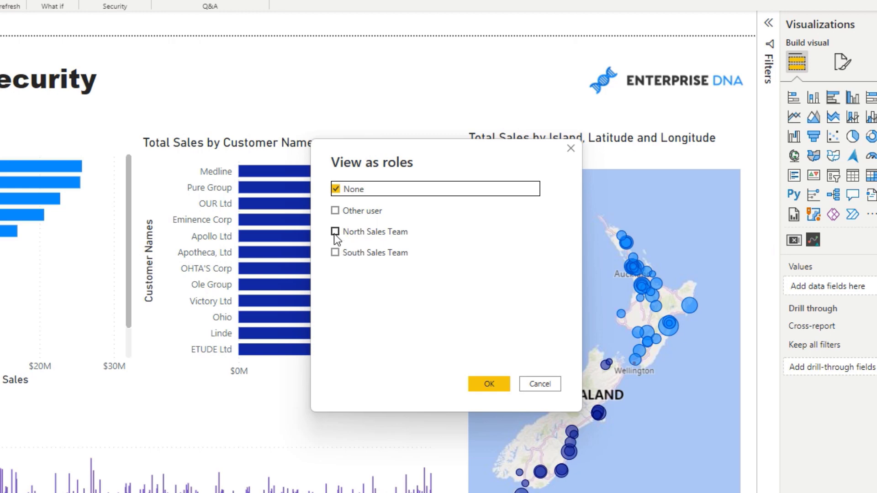
pyautogui.moveTo(336, 235)
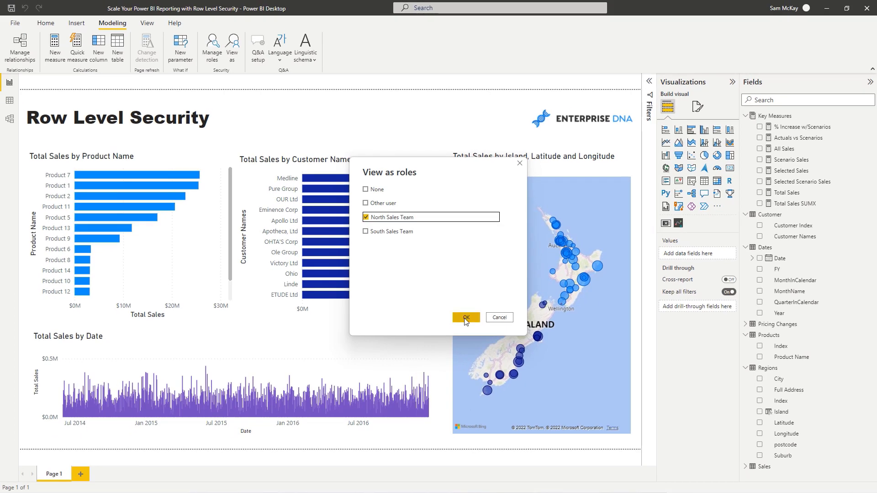
pyautogui.click(466, 318)
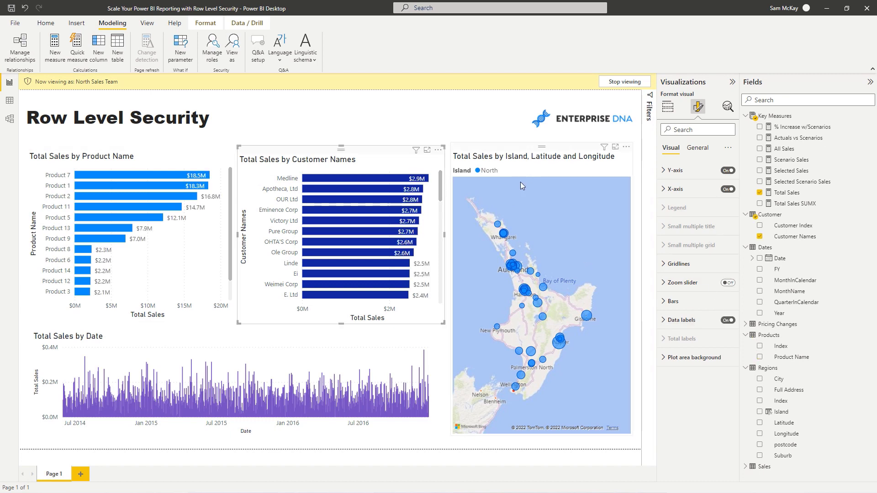
pyautogui.moveTo(526, 192)
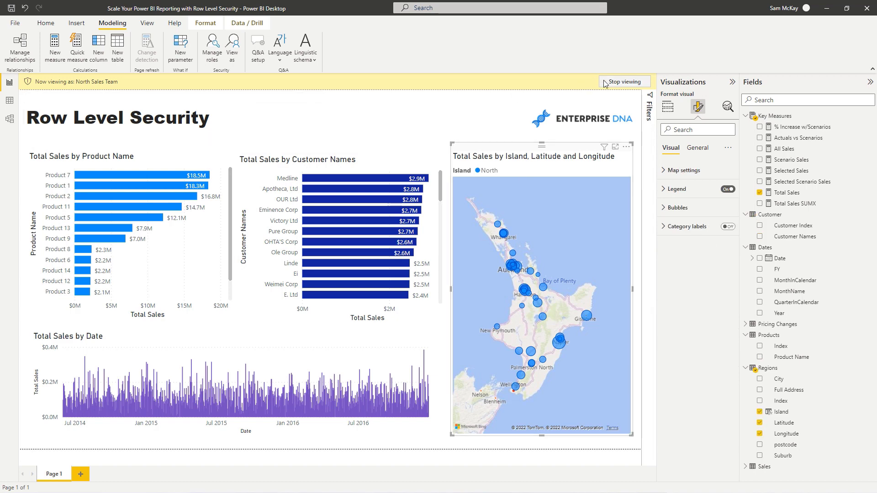
# Stop the North preview and switch to viewing as the South Sales Team
pyautogui.click(624, 81)
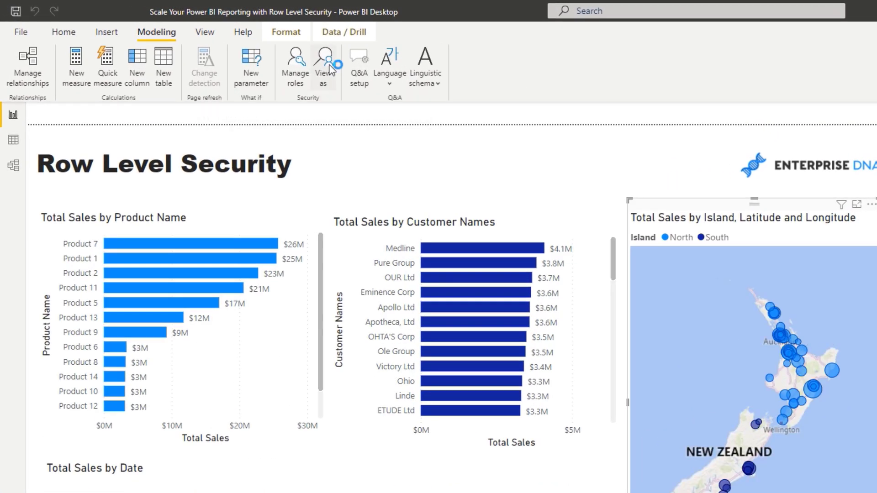
pyautogui.click(323, 62)
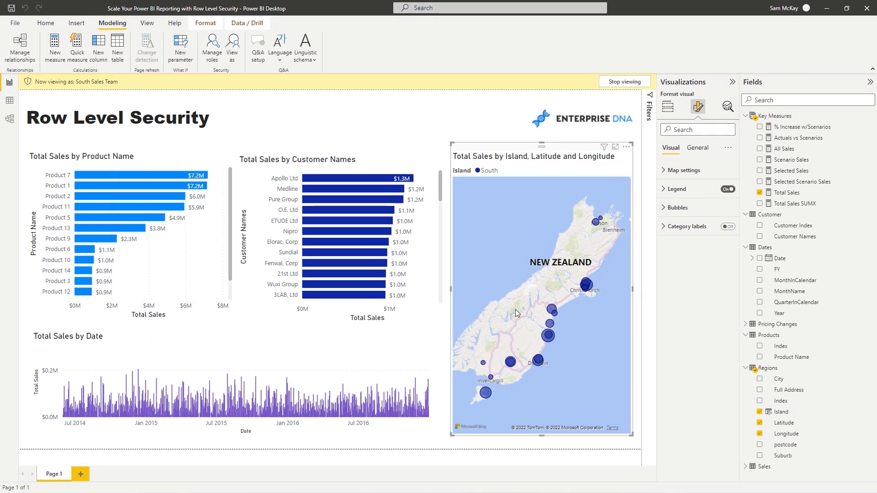
pyautogui.moveTo(380, 118)
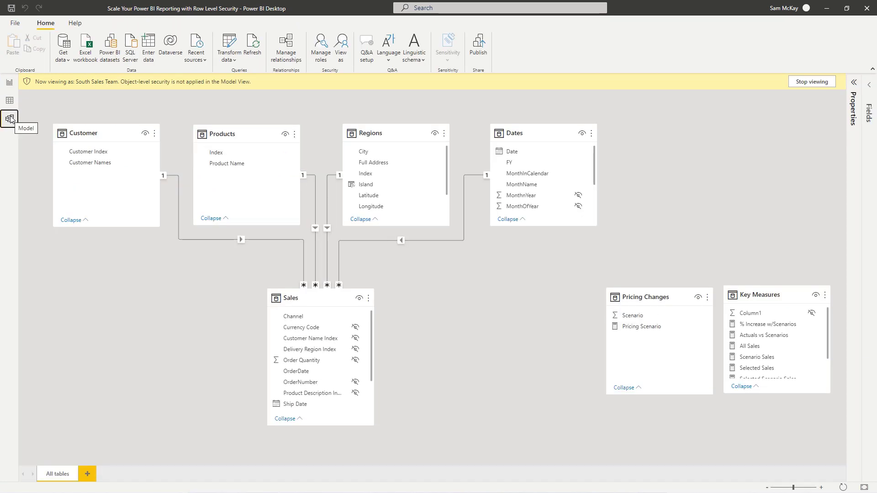
pyautogui.moveTo(771, 294)
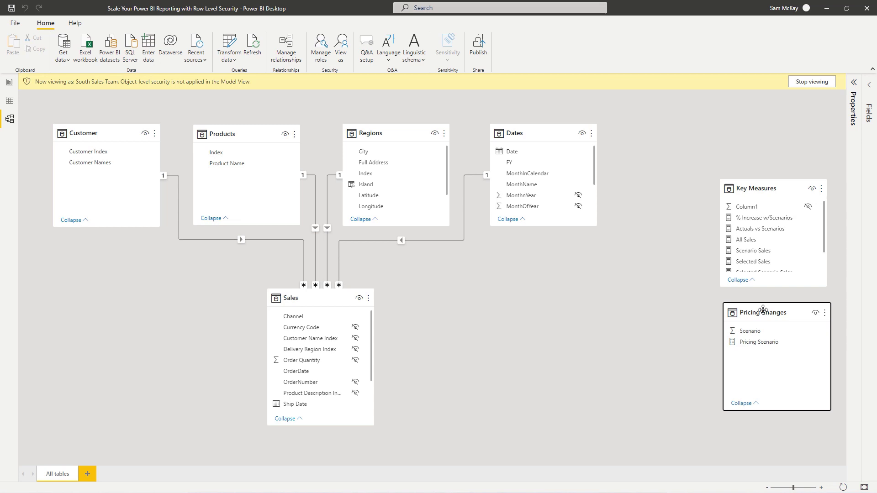
pyautogui.moveTo(3, 190)
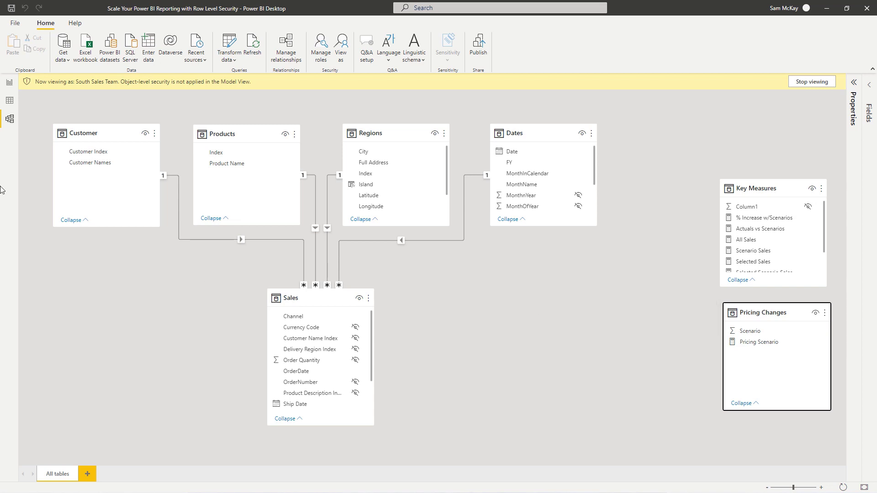
pyautogui.moveTo(239, 116)
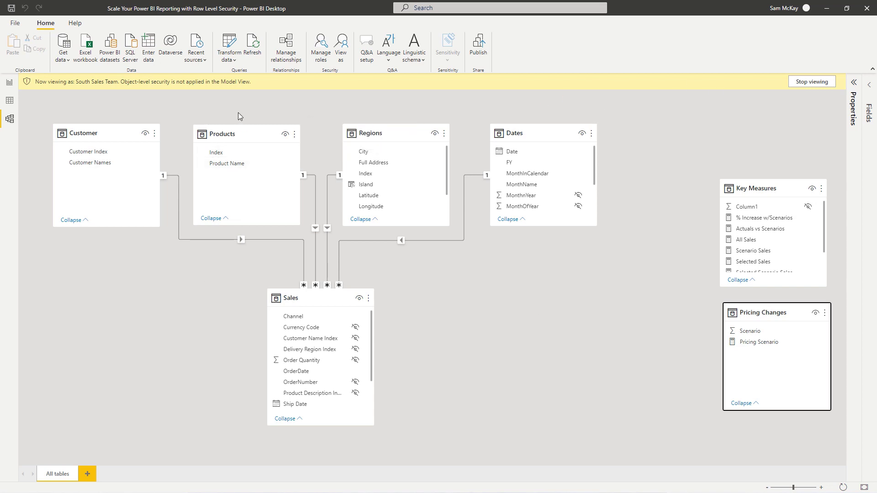
pyautogui.moveTo(342, 21)
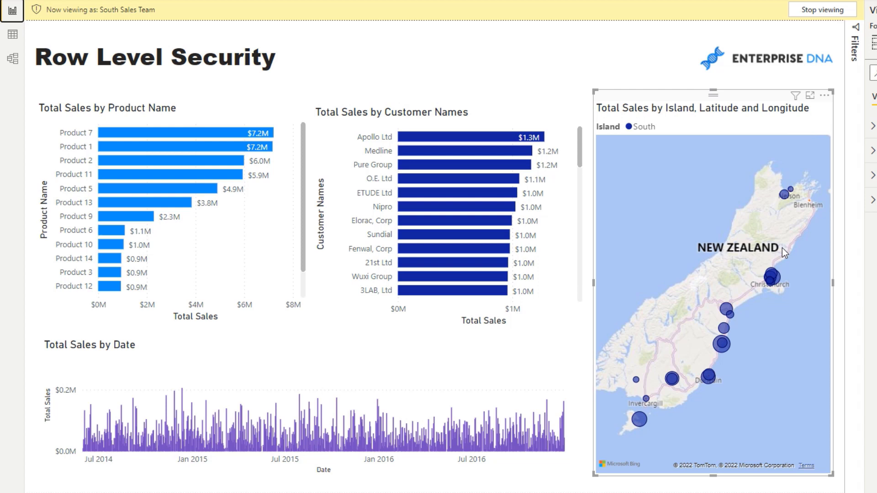
pyautogui.moveTo(775, 298)
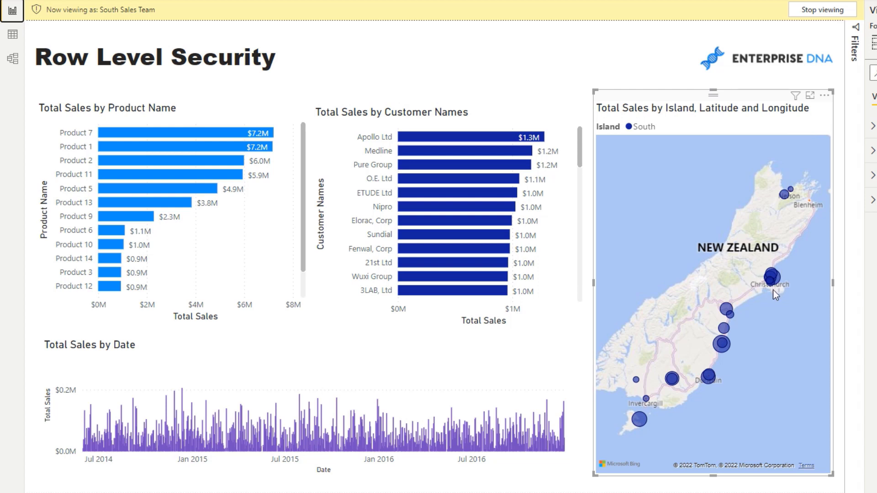
pyautogui.moveTo(657, 209)
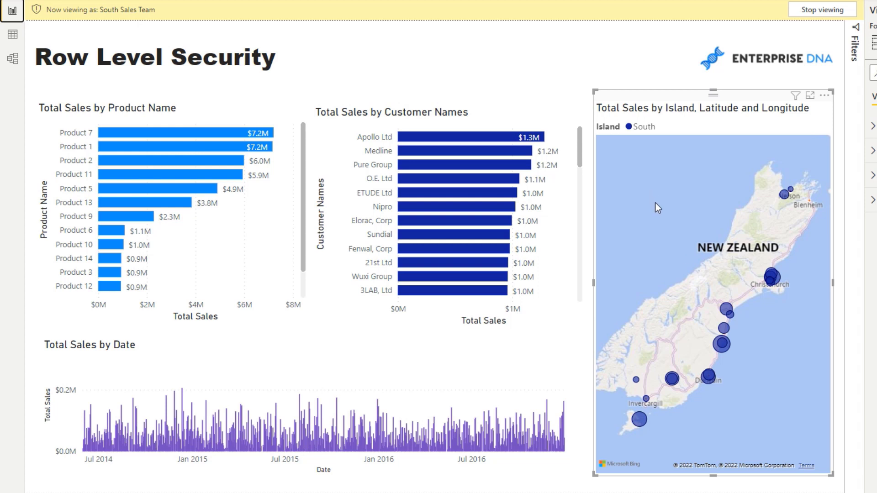
pyautogui.moveTo(726, 347)
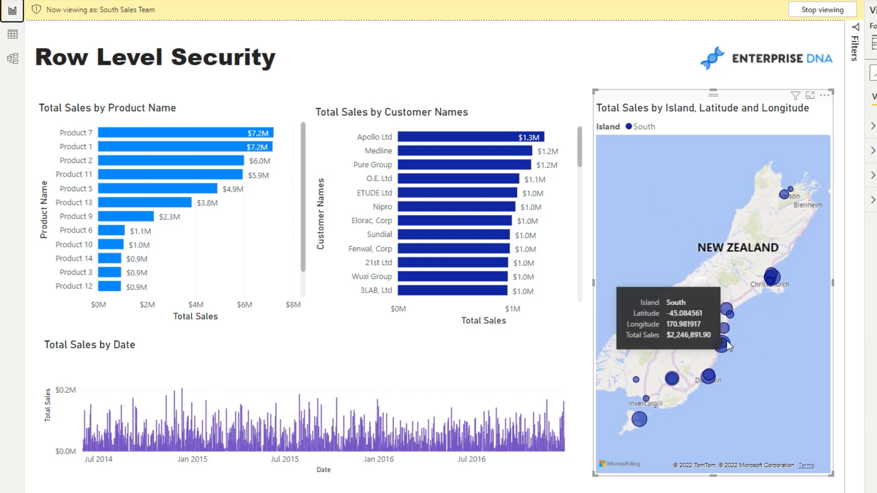
pyautogui.moveTo(672, 395)
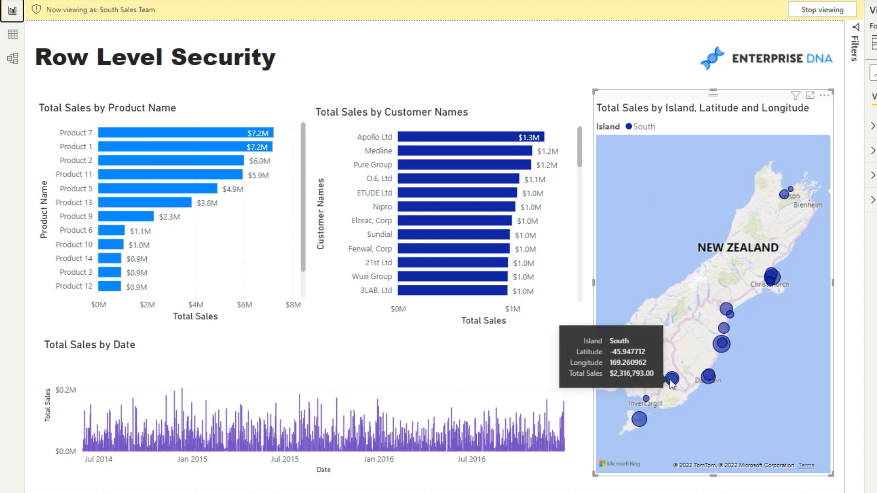
pyautogui.moveTo(329, 24)
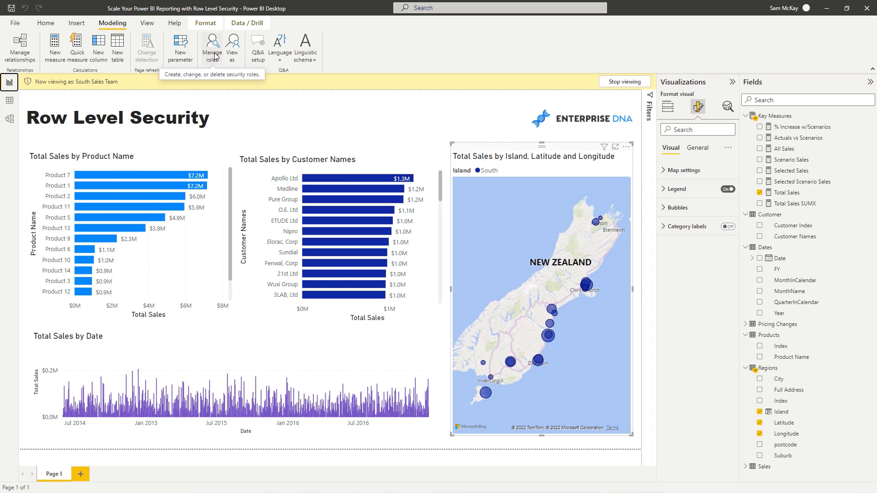
pyautogui.moveTo(367, 124)
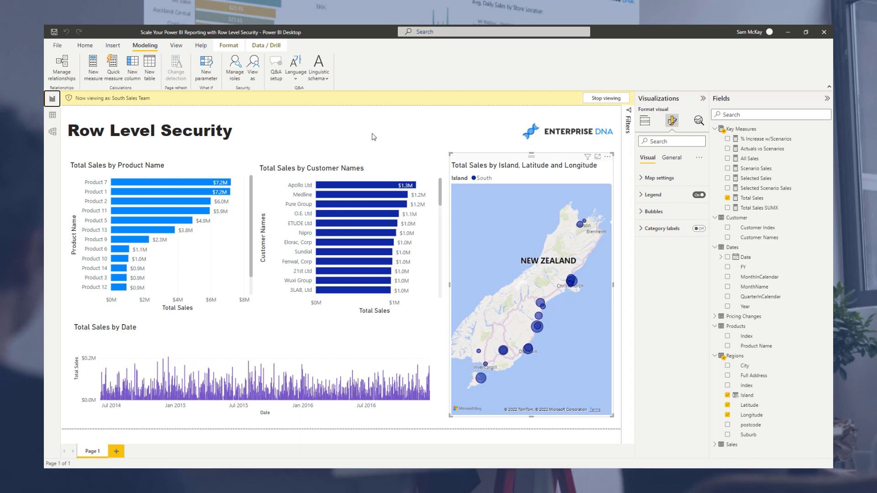
pyautogui.moveTo(392, 134)
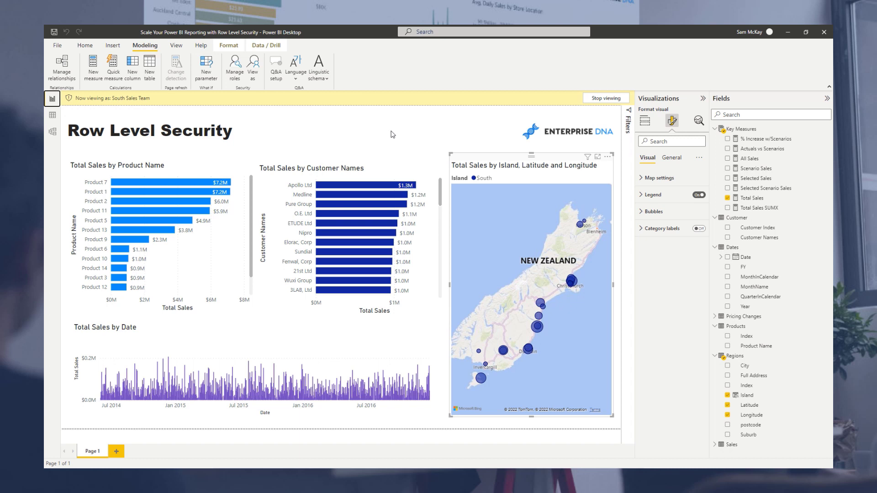